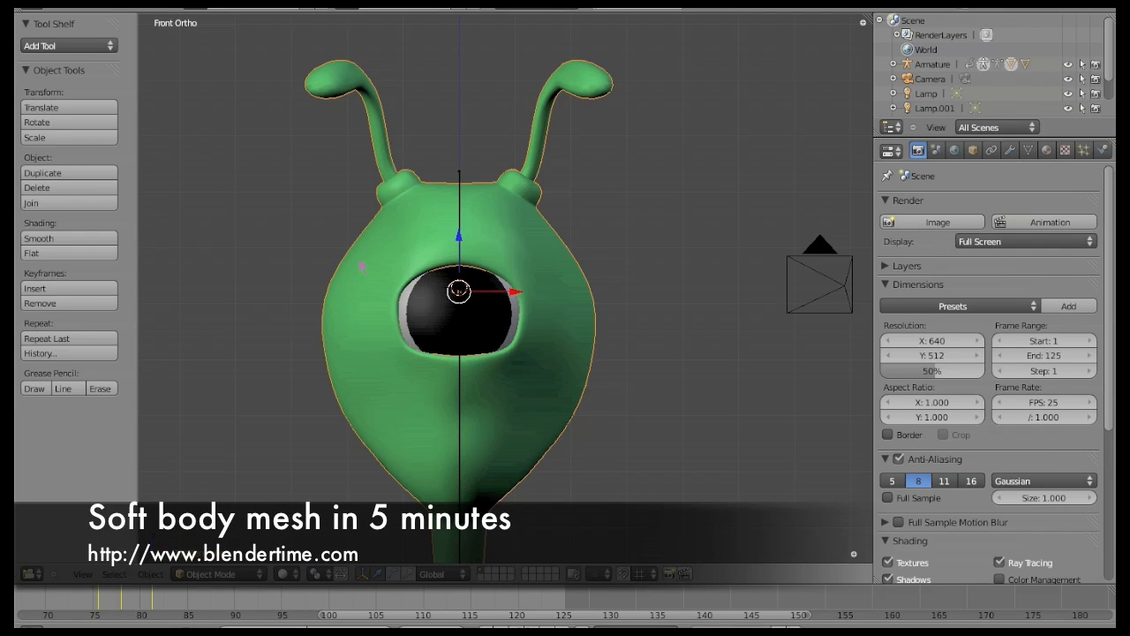
Show the alien's vertex groups and view the neck bone and head bone weight maps
left_click(1027, 150)
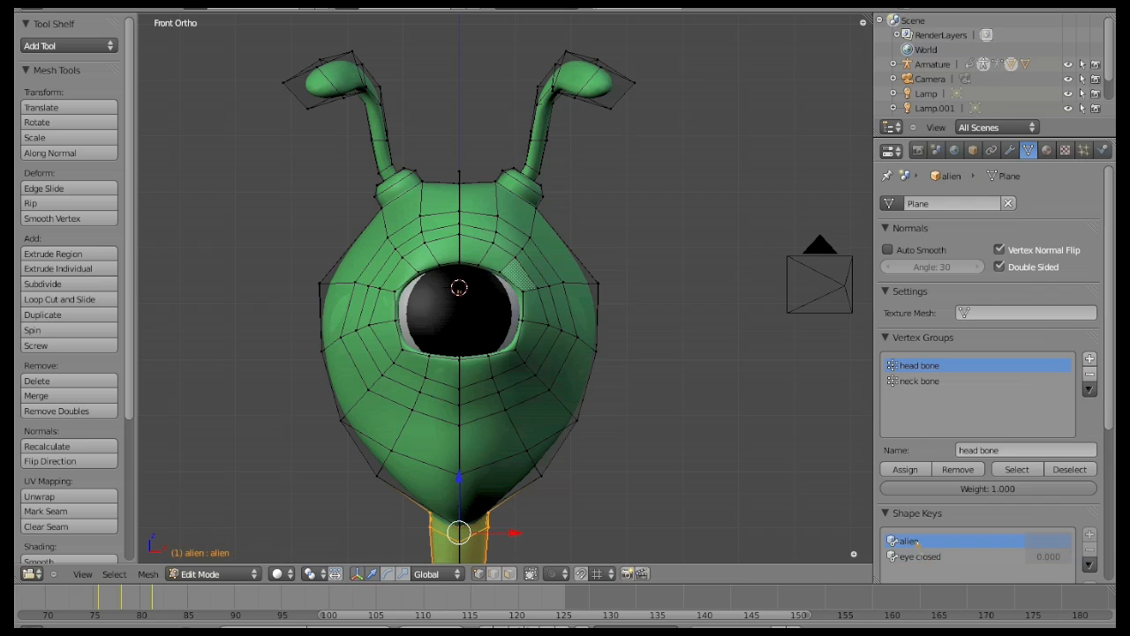
mouse_move(744, 306)
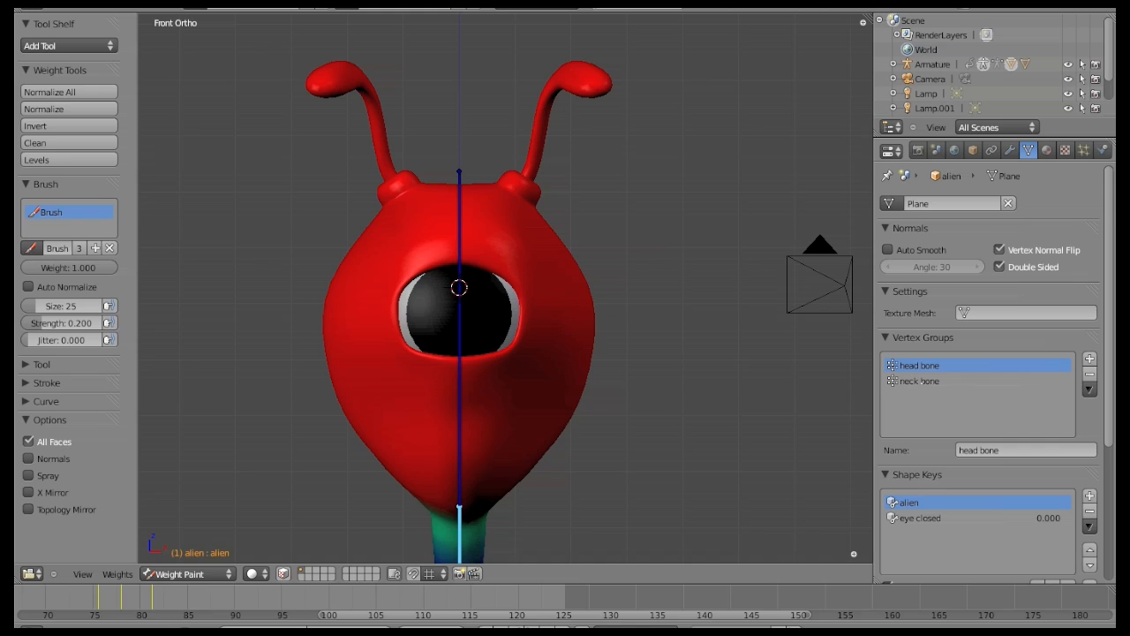
left_click(918, 381)
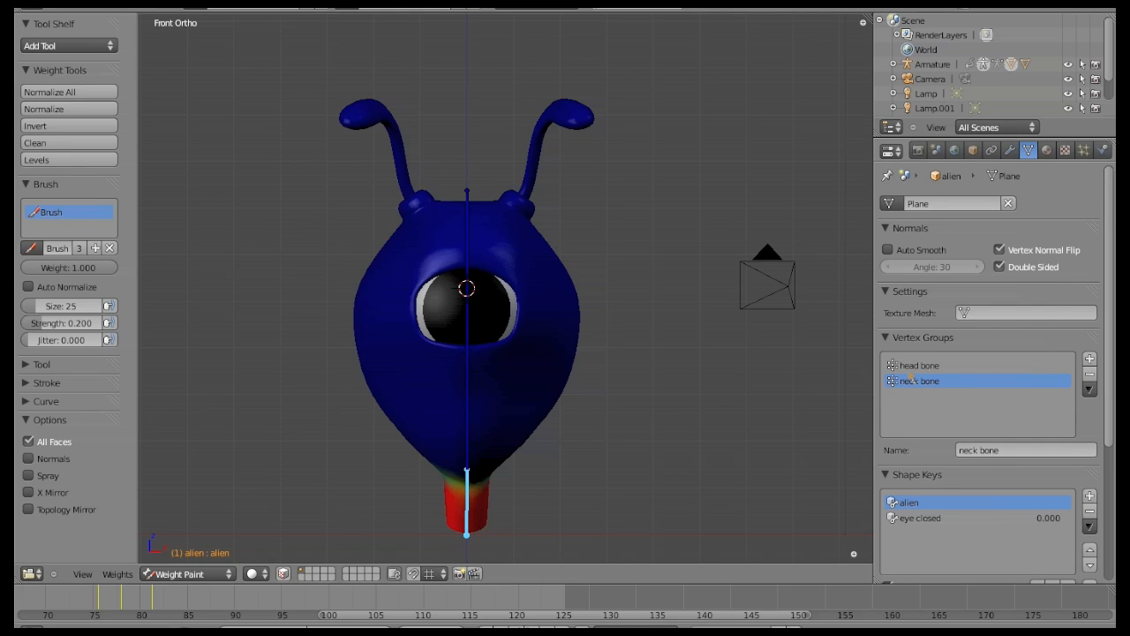
left_click(919, 365)
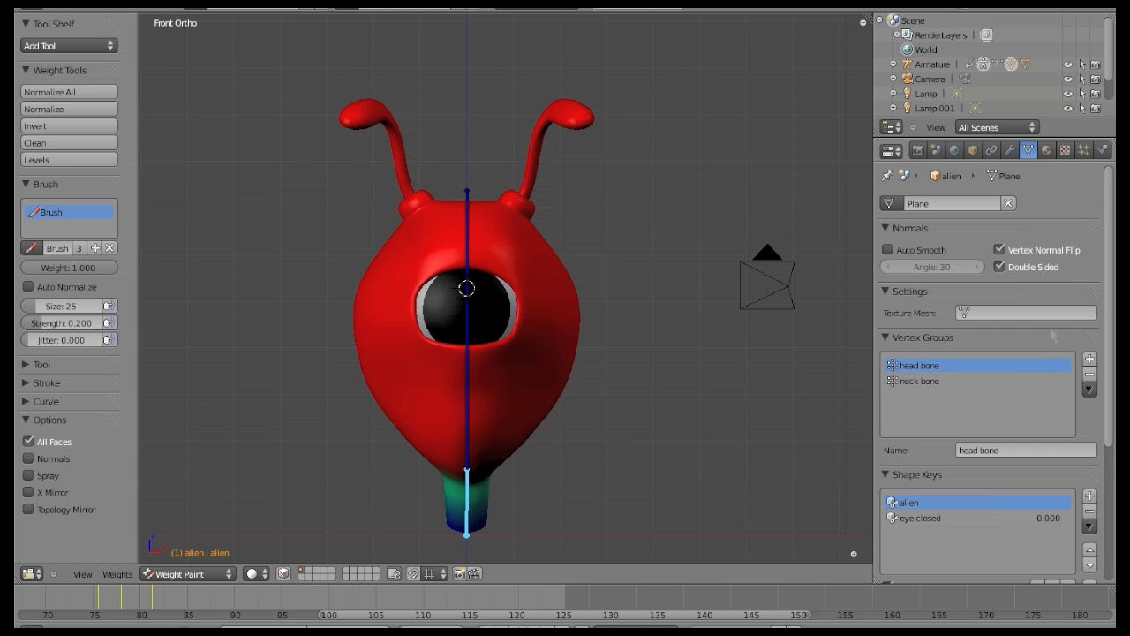
mouse_move(559, 250)
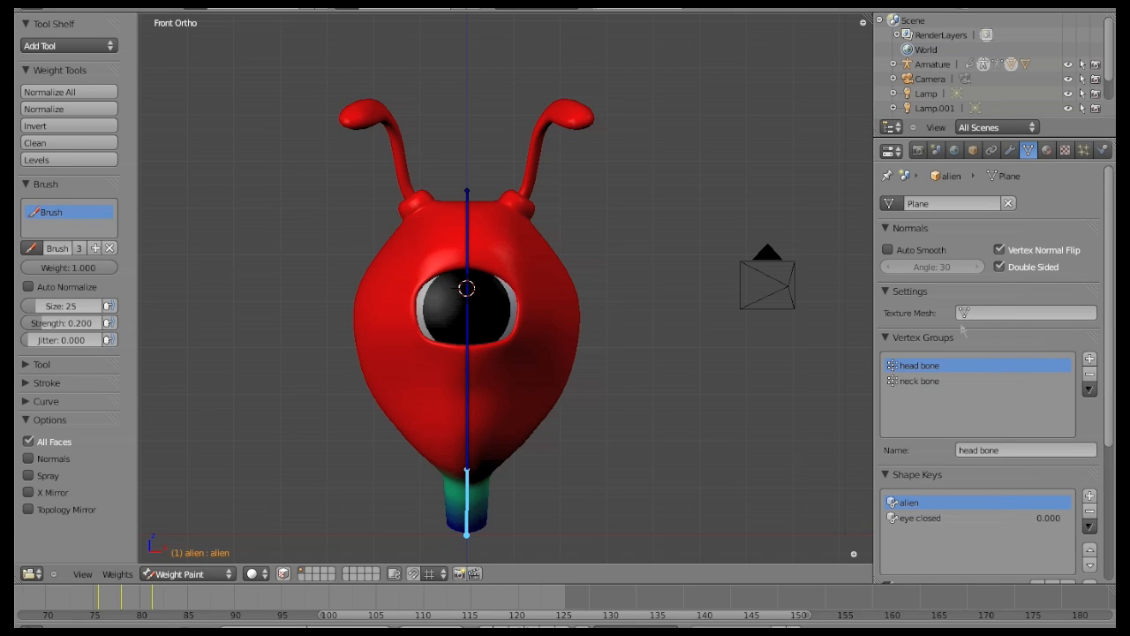
mouse_move(164, 425)
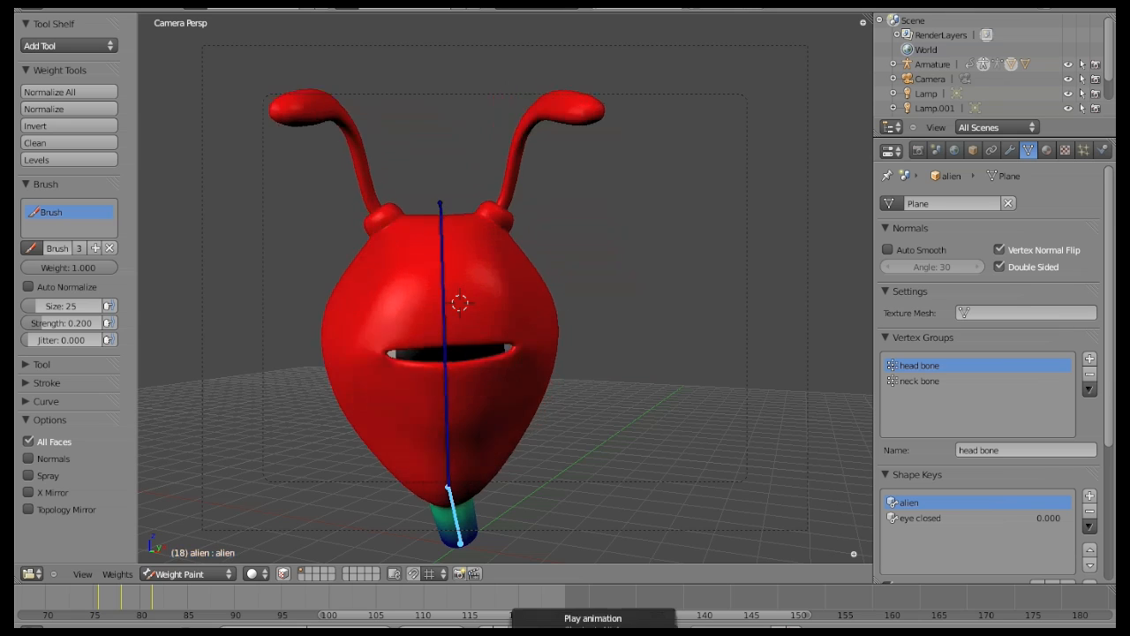
Make the neck bone vertex group active to display its weight map
left_click(592, 618)
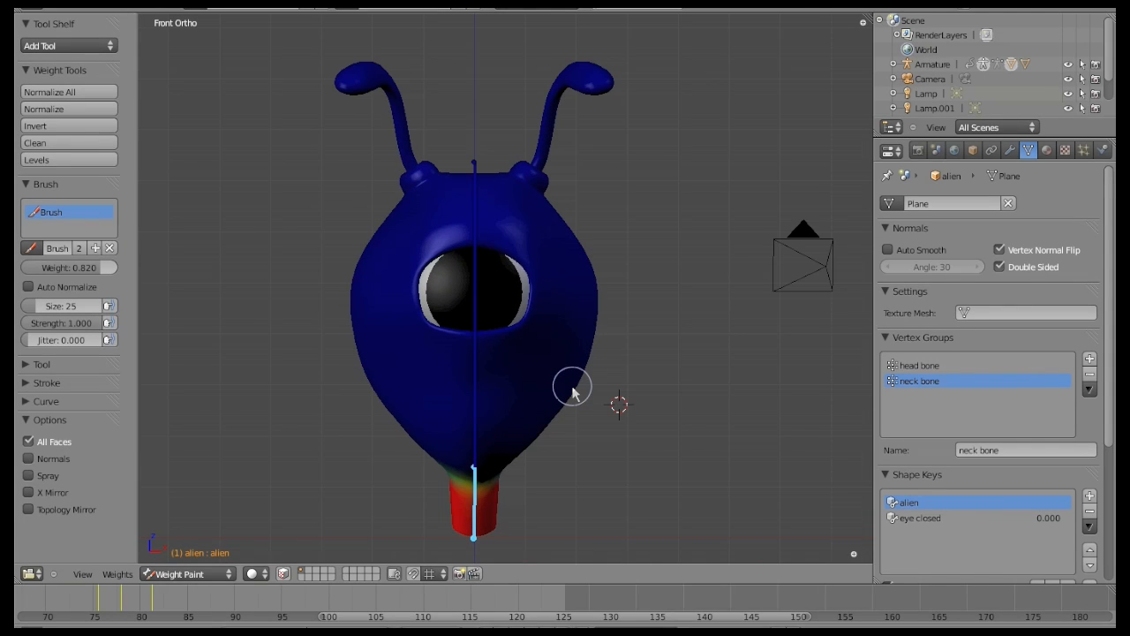
Create a third vertex group named 'flex effect' and switch the mesh to Edit Mode
left_click(1089, 358)
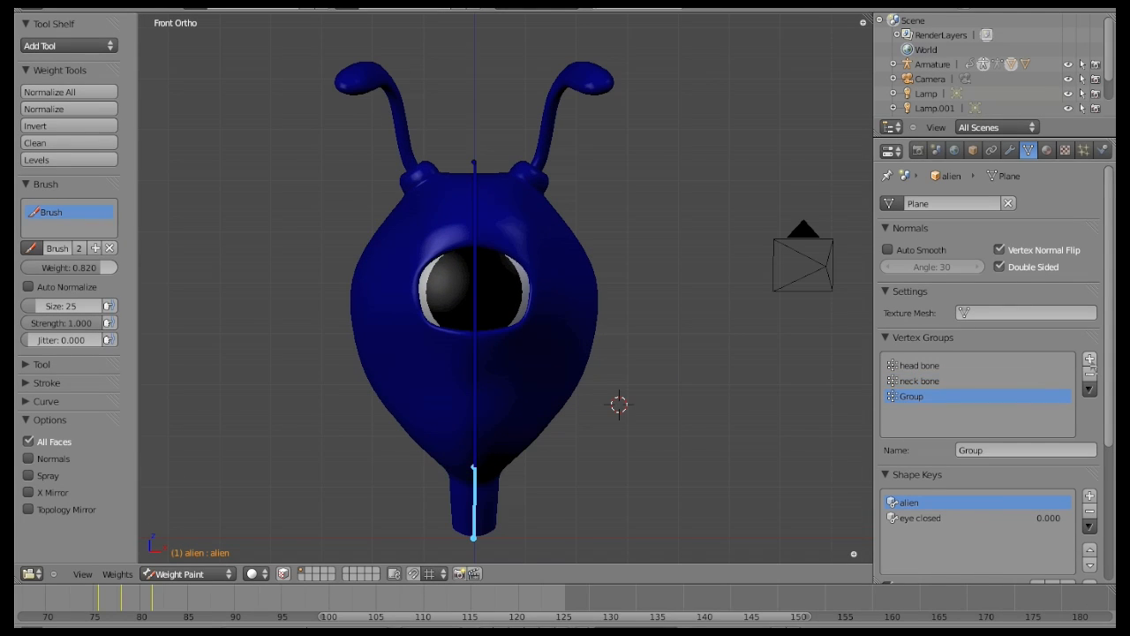
left_click(1024, 451)
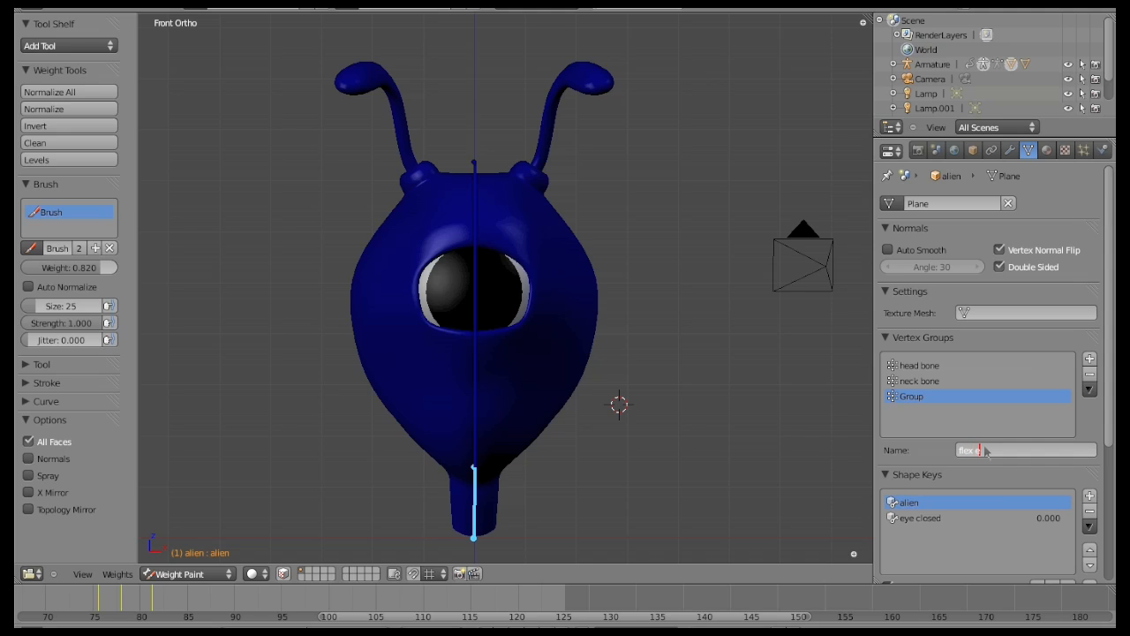
type("flex effect")
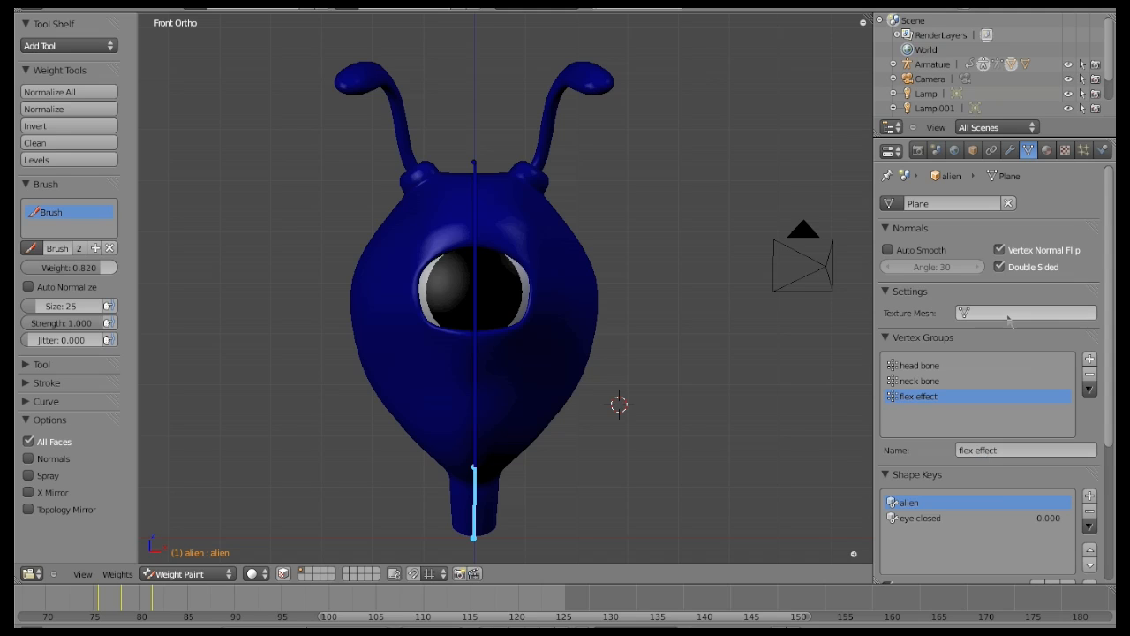
left_click(185, 573)
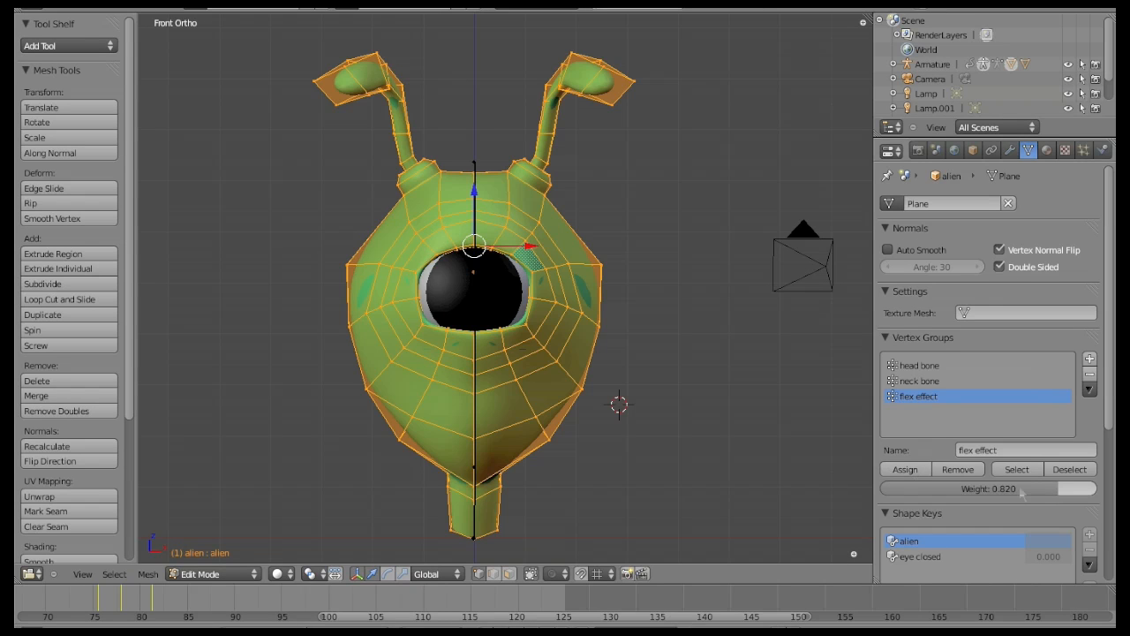
Assign all alien vertices to the flex effect group at weight 1.000
left_click_drag(972, 488, 1095, 489)
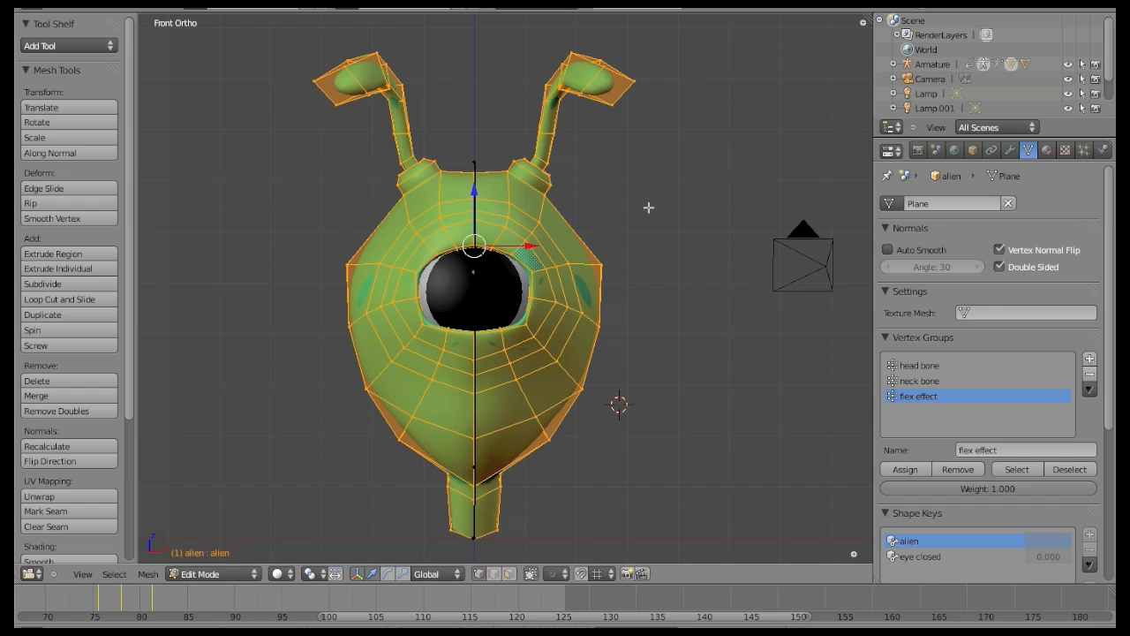
left_click(212, 574)
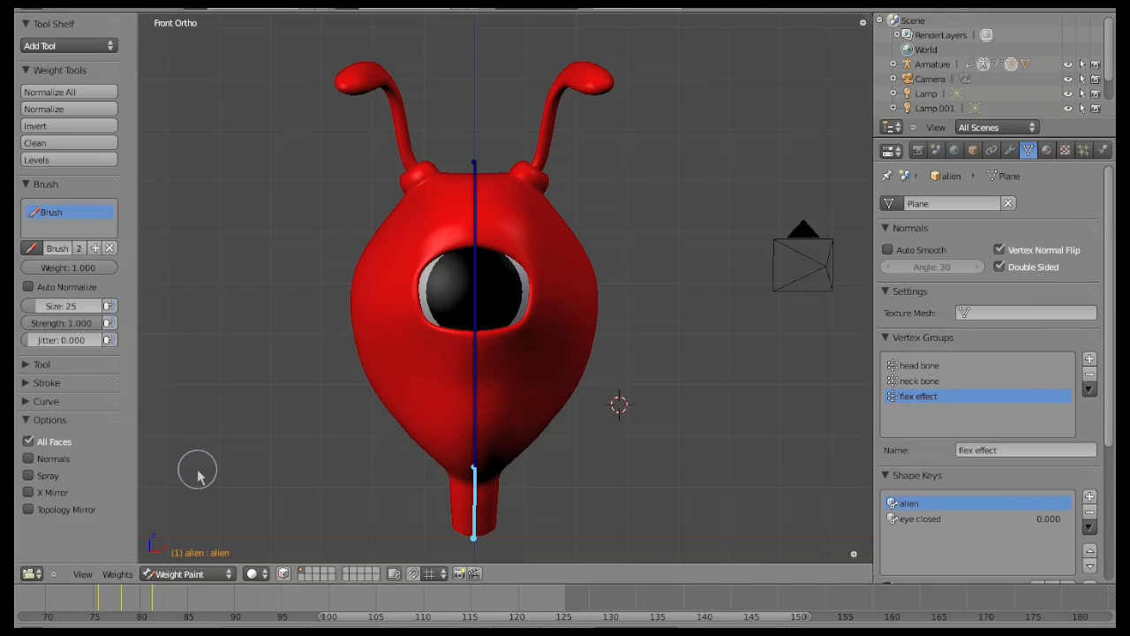
Recheck the head bone and neck bone weight maps, then reselect the flex effect group
left_click(919, 364)
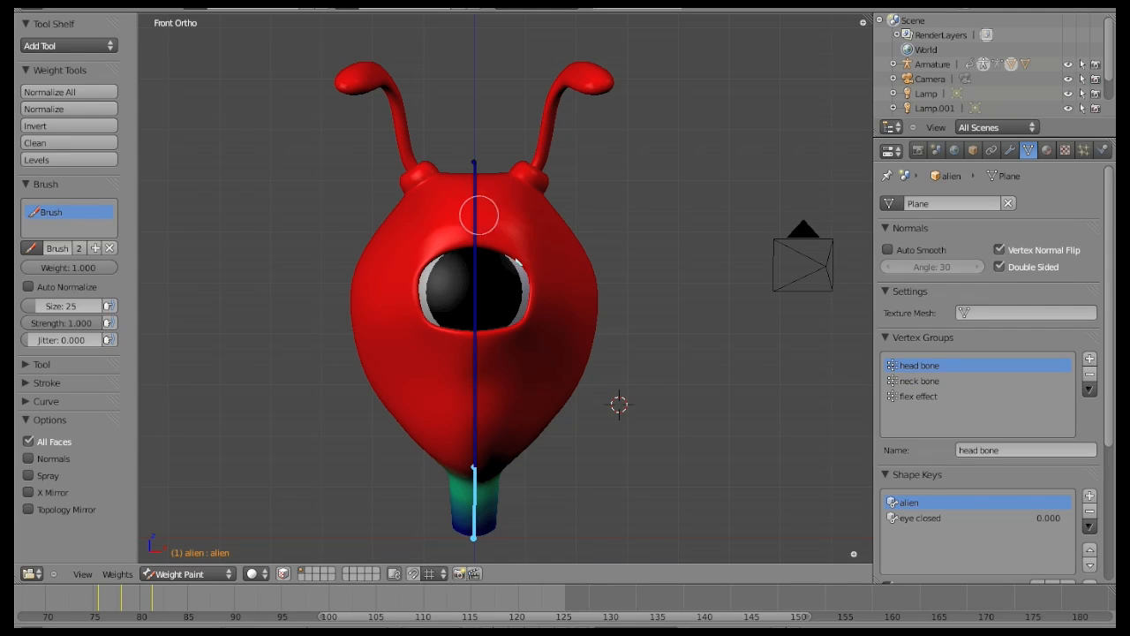
left_click(919, 381)
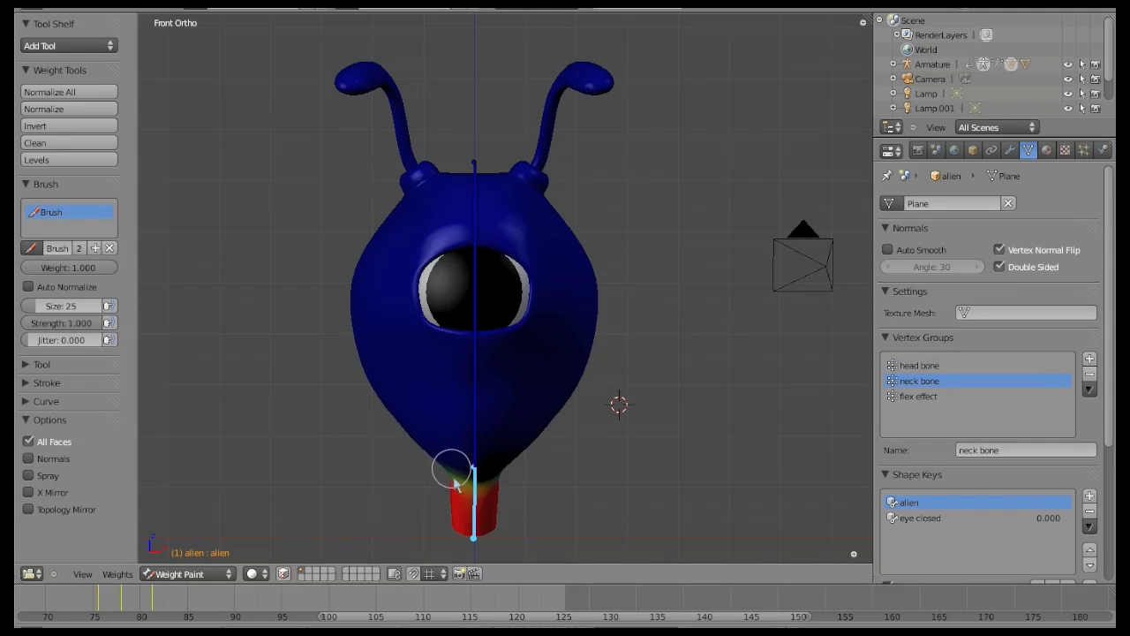
left_click(919, 396)
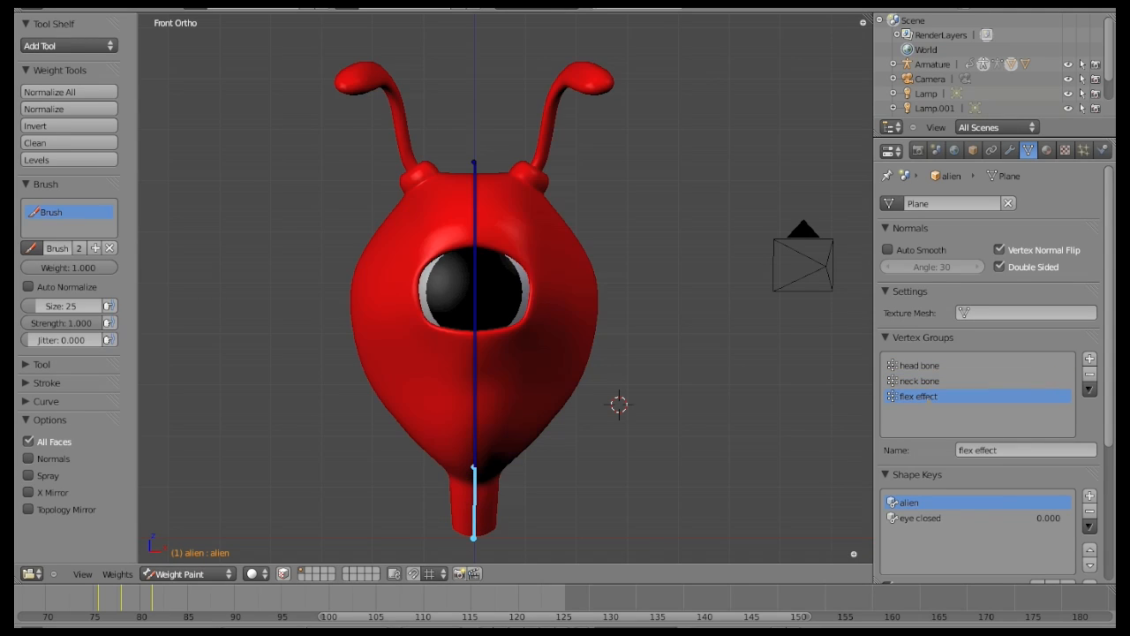
mouse_move(660, 308)
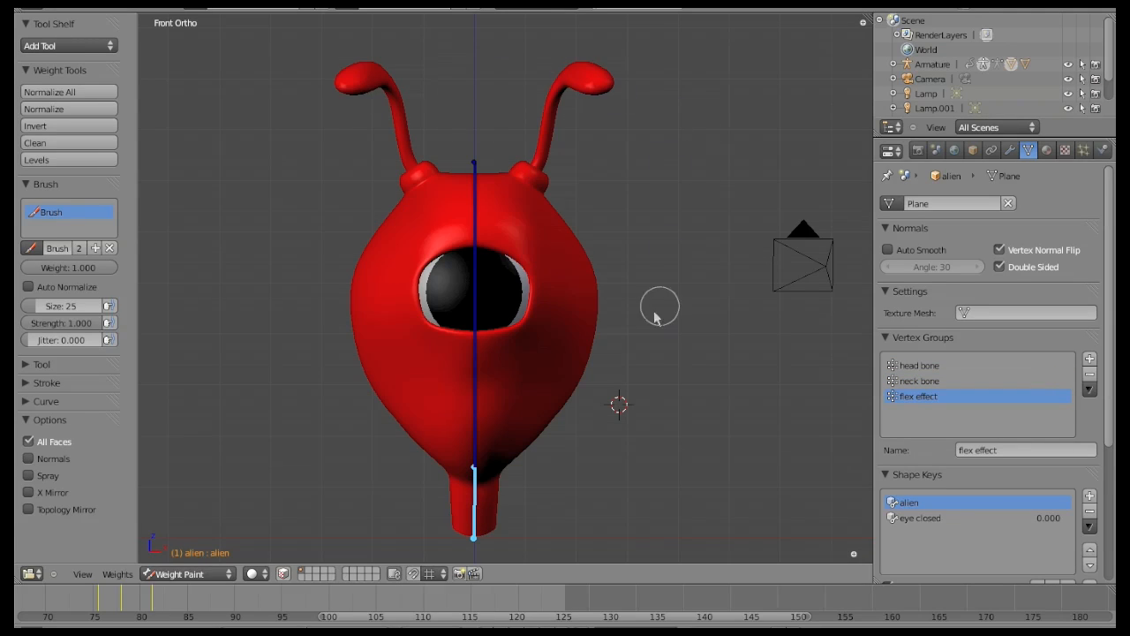
mouse_move(340, 439)
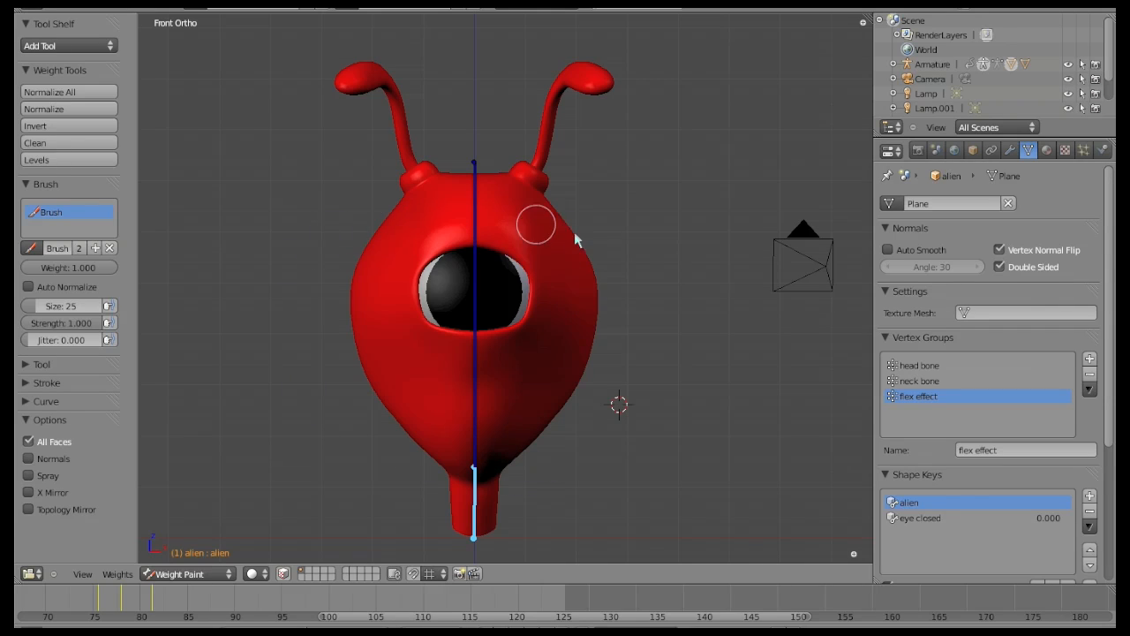
mouse_move(157, 547)
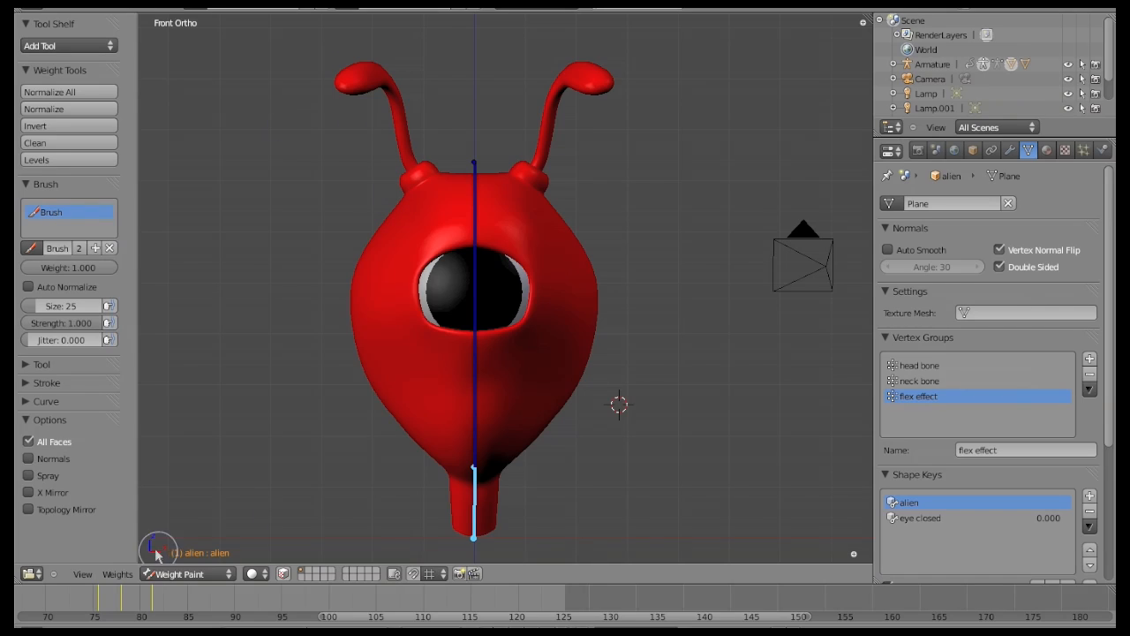
mouse_move(345, 371)
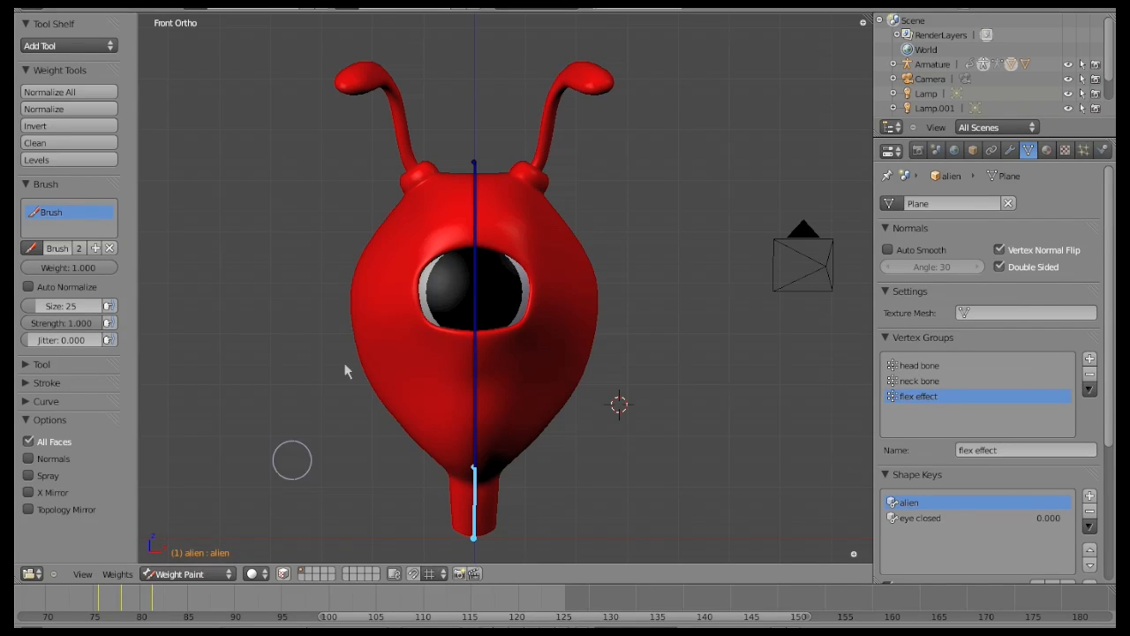
mouse_move(436, 133)
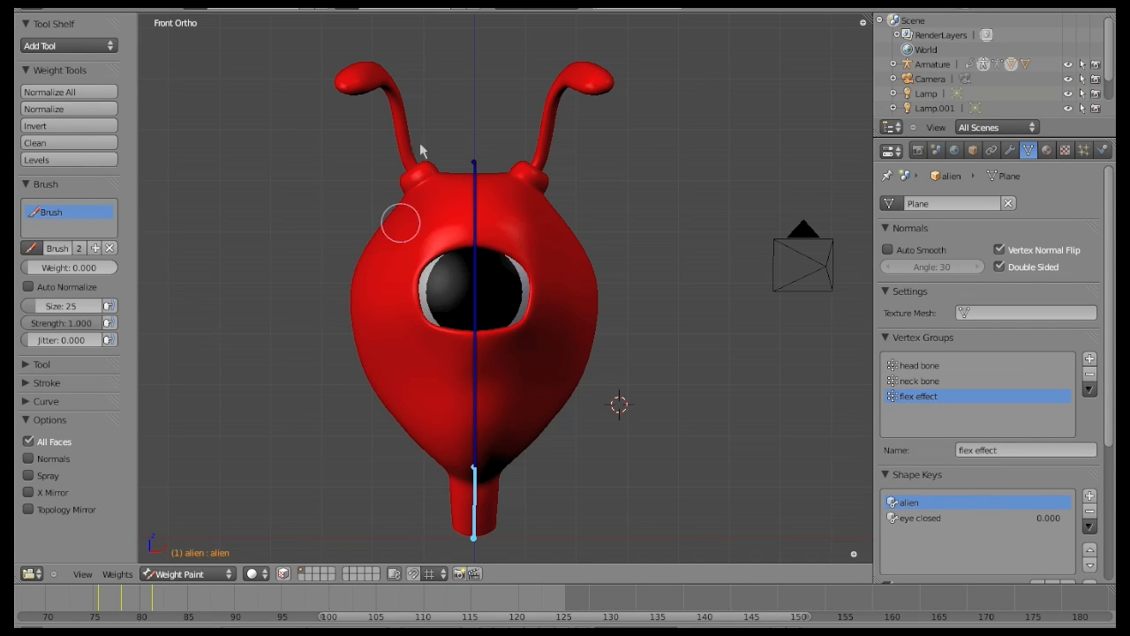
Paint both antennas from zero weight at the tips, blending with partial weights toward the bases
left_click_drag(400, 221, 333, 71)
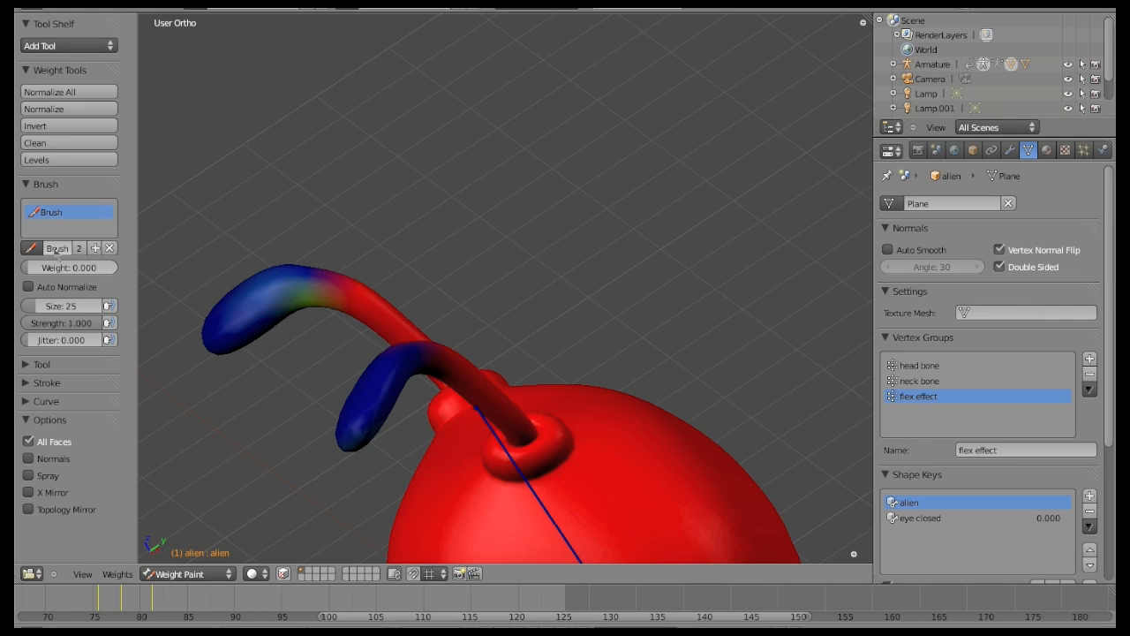
left_click(226, 309)
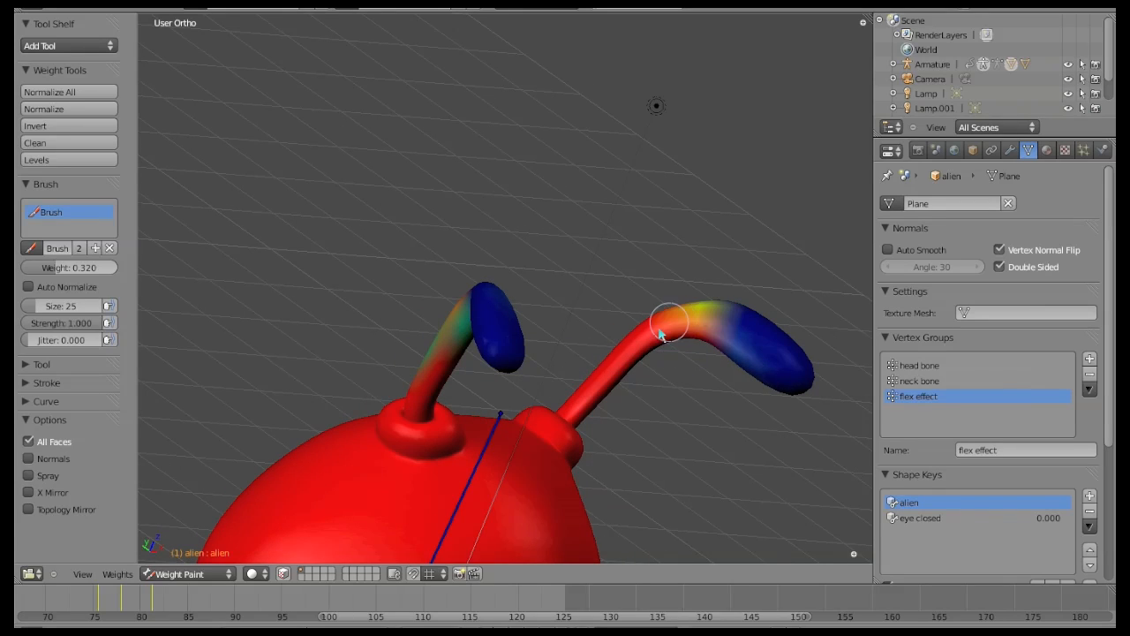
left_click_drag(672, 323, 667, 308)
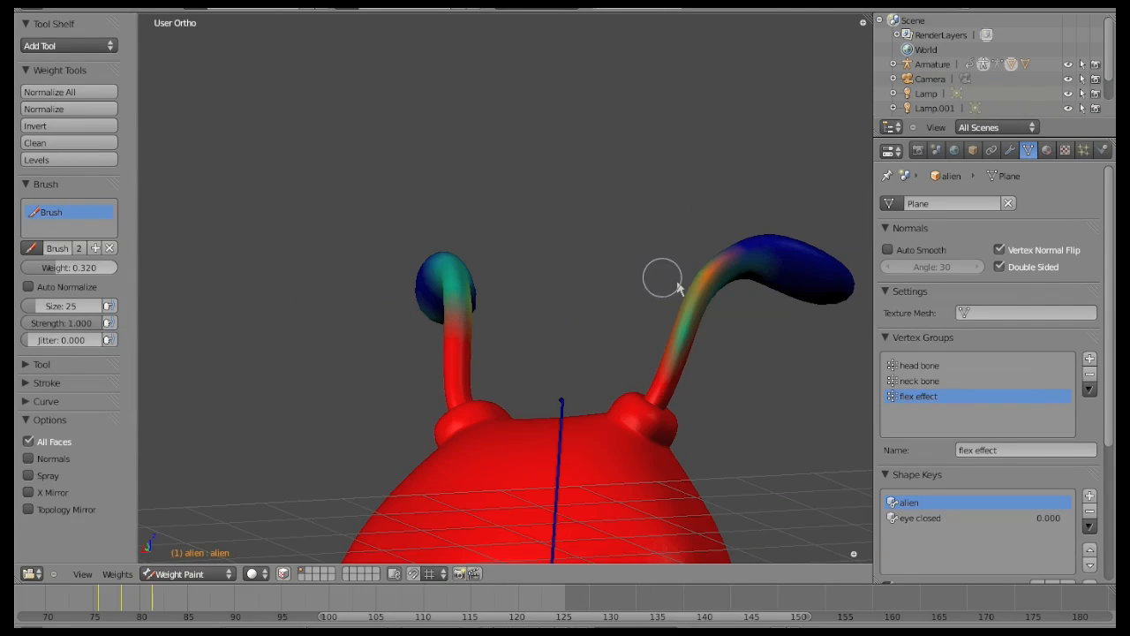
left_click_drag(662, 278, 720, 283)
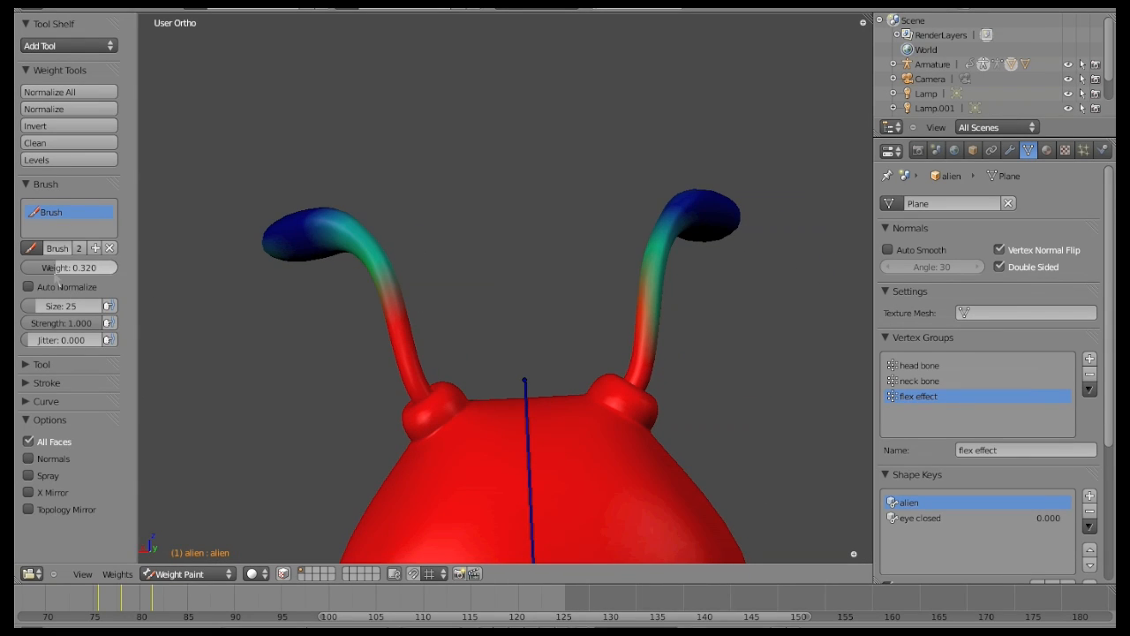
left_click(640, 296)
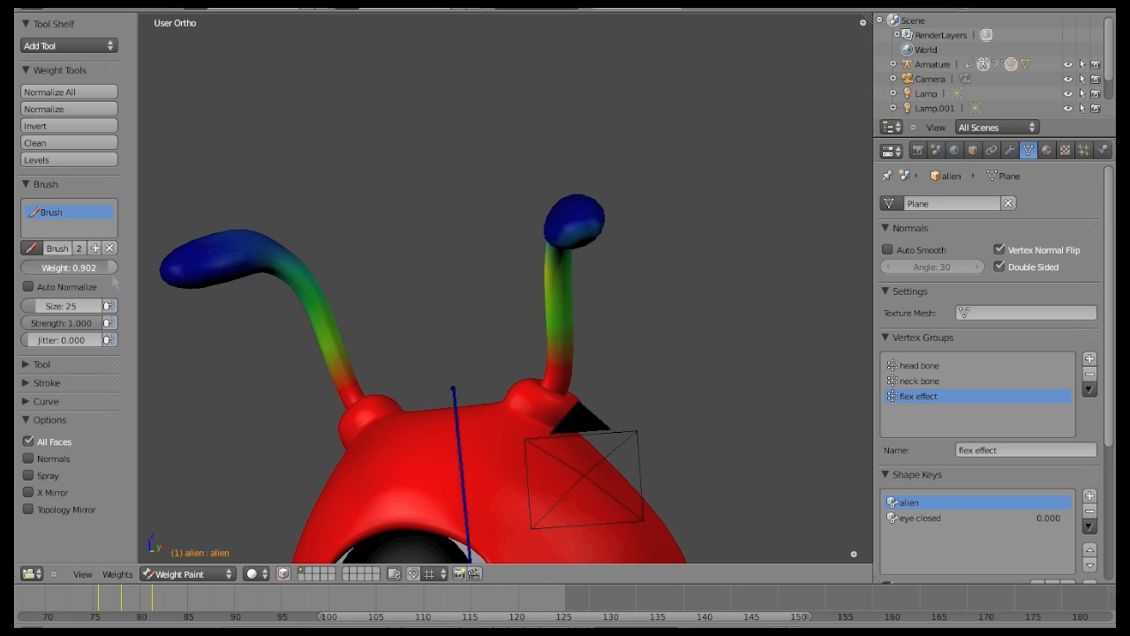
left_click(353, 376)
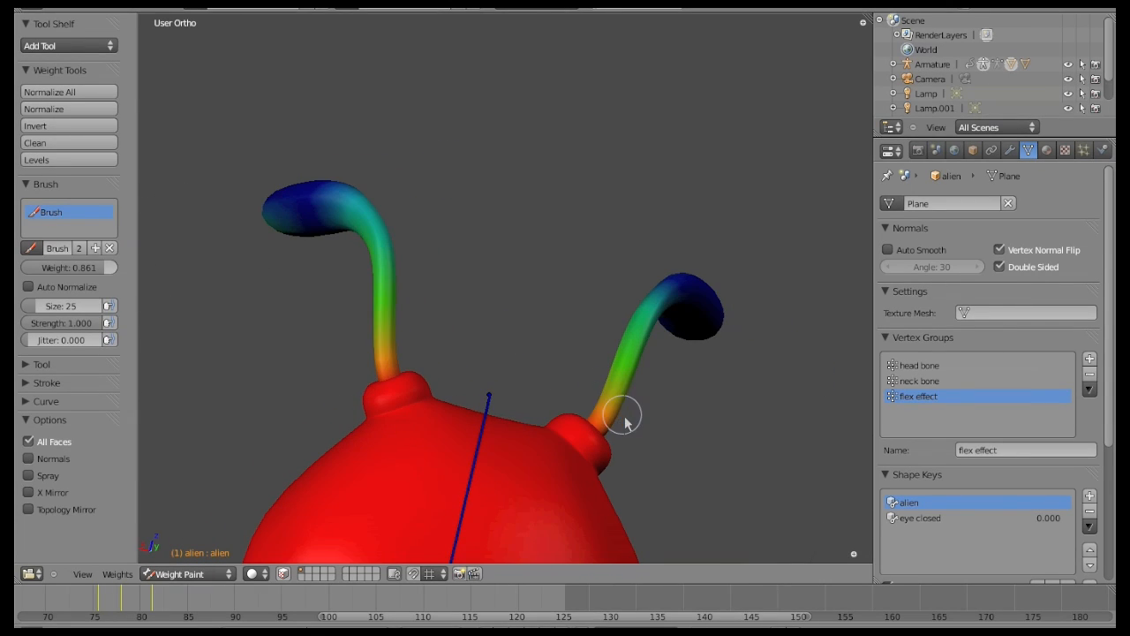
mouse_move(439, 296)
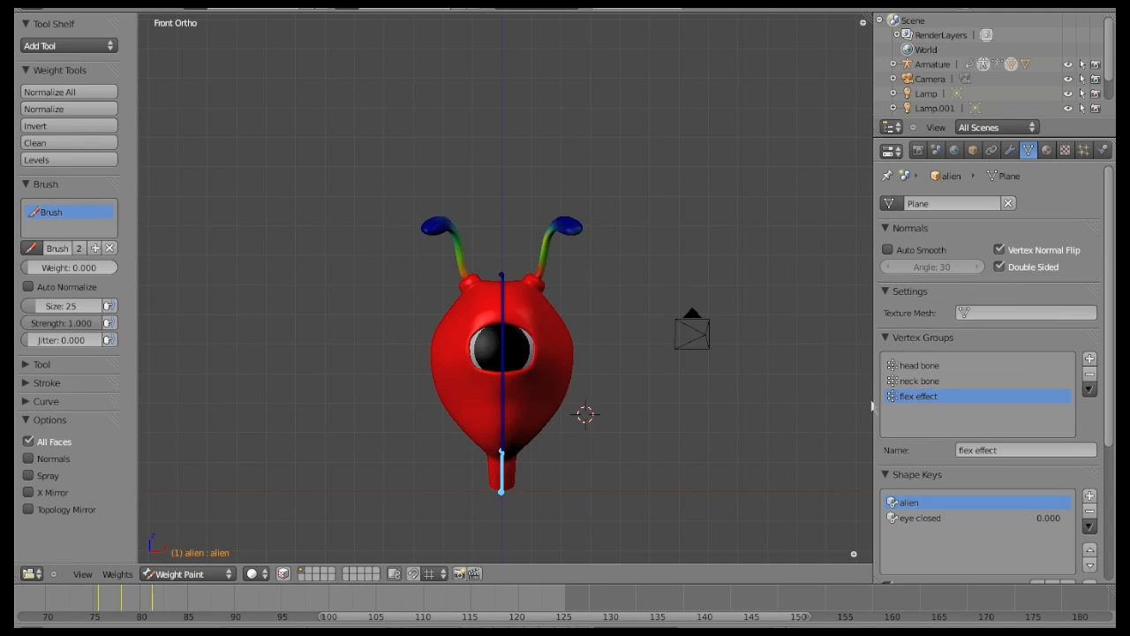
Check the neck bone weights, reselect flex effect, and return to Object Mode
left_click(919, 380)
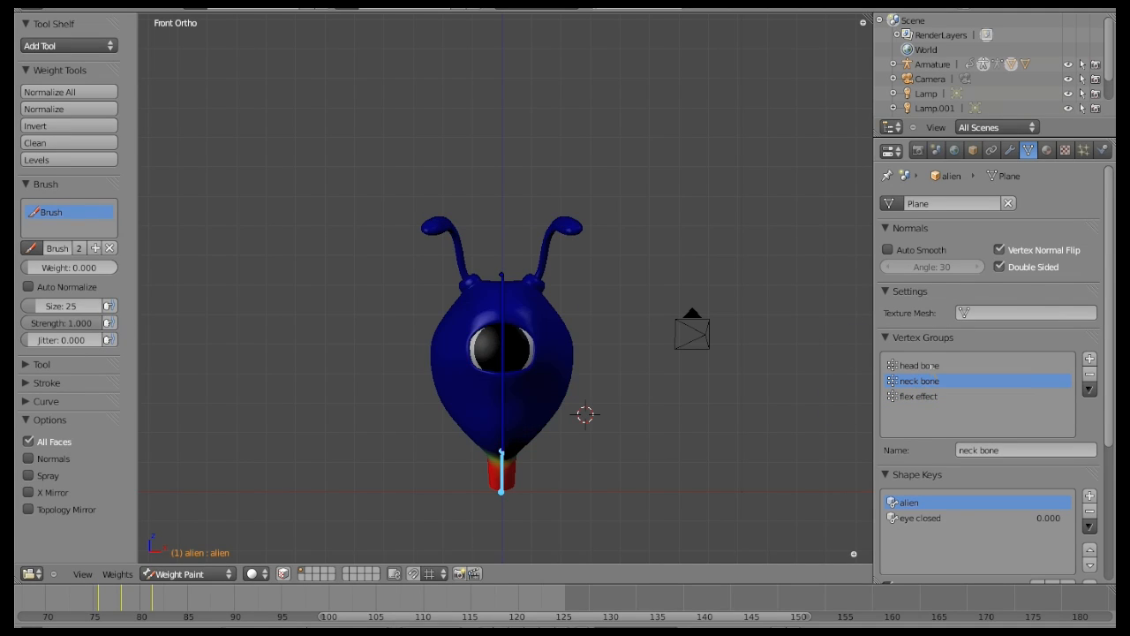
left_click(919, 395)
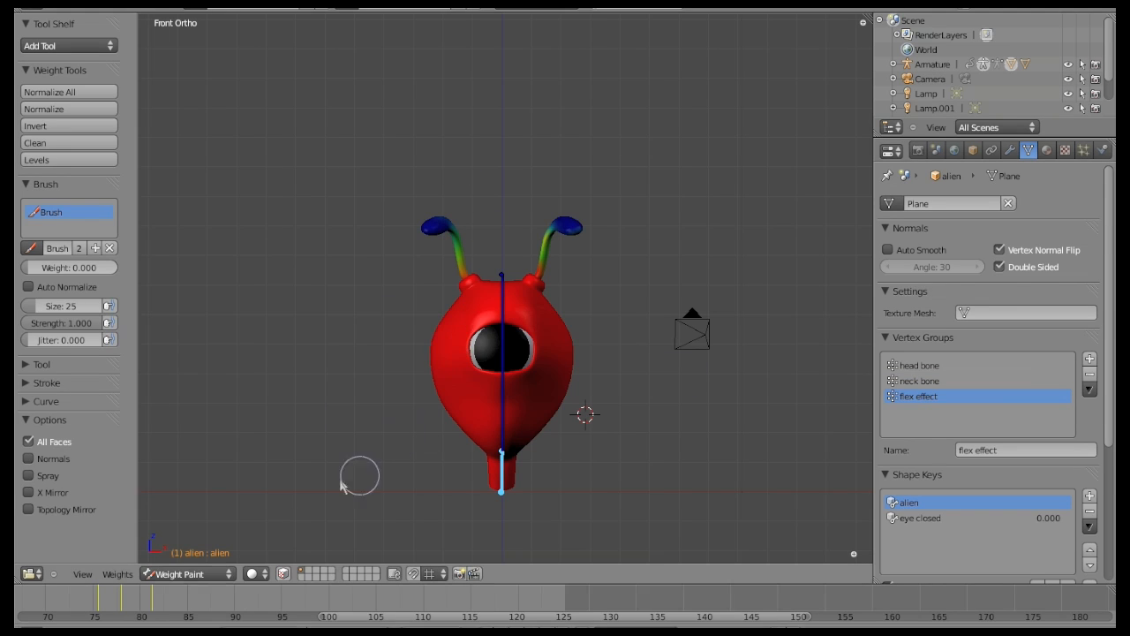
left_click(187, 573)
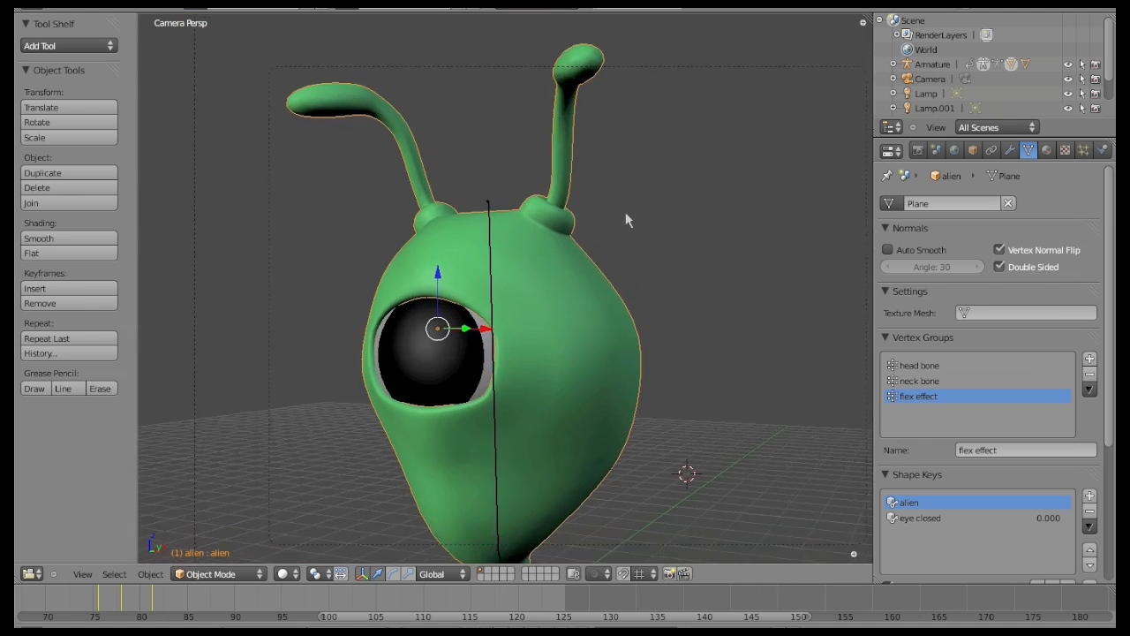
Add a cloth simulation to the alien using the Rubber preset
left_click(1103, 150)
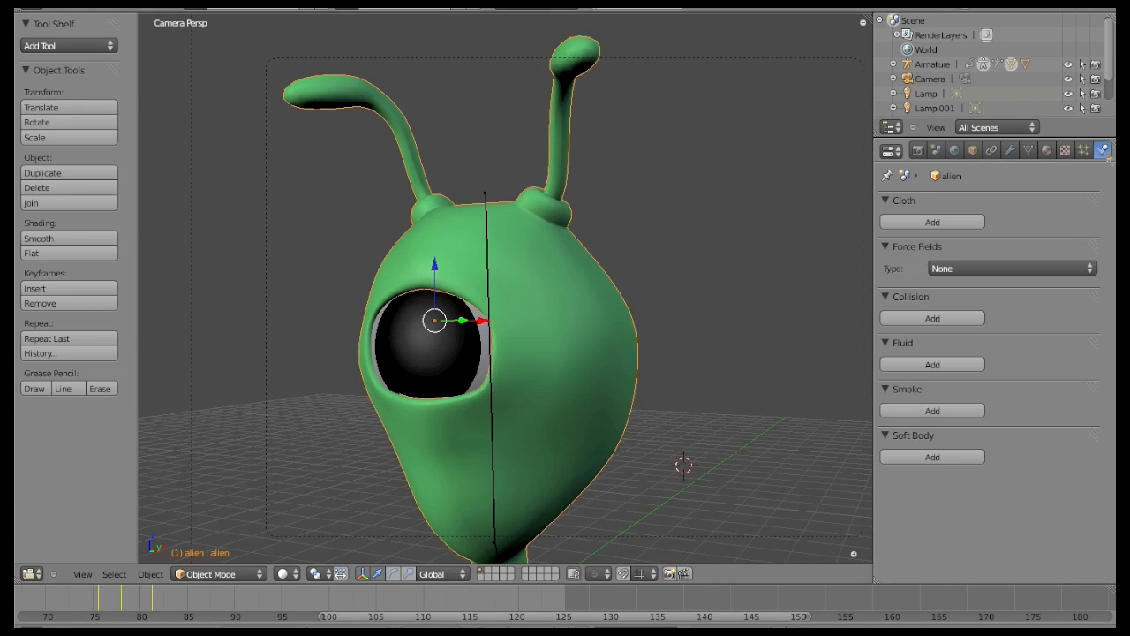
left_click(932, 221)
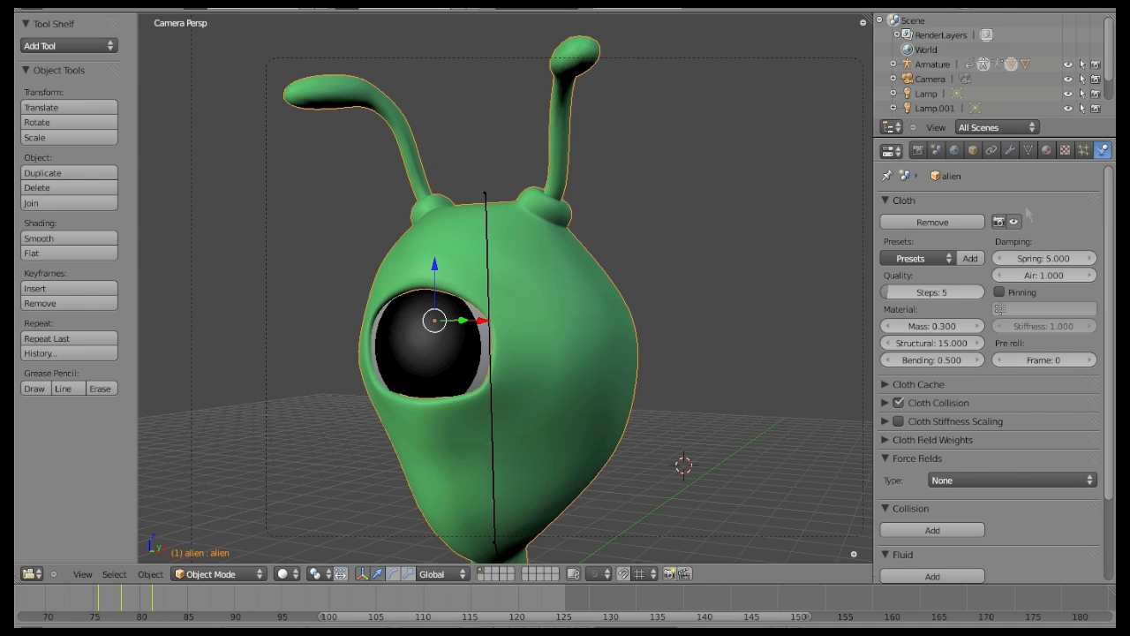
left_click(917, 258)
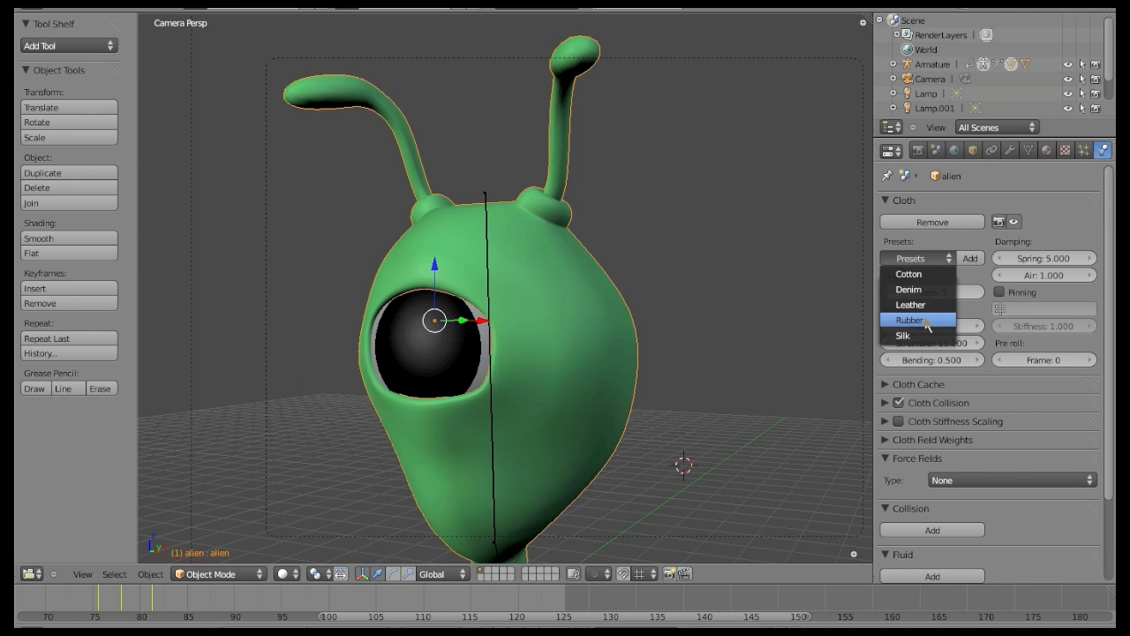
left_click(909, 319)
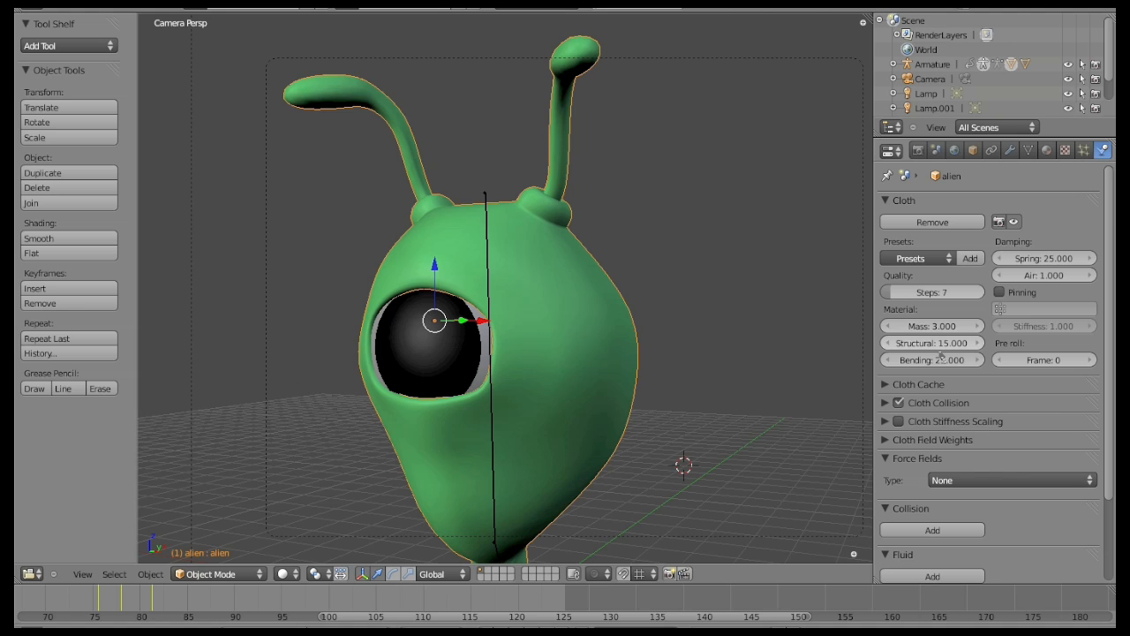
Pin the cloth to the flex effect group and lower its mass to 0.020
left_click(999, 291)
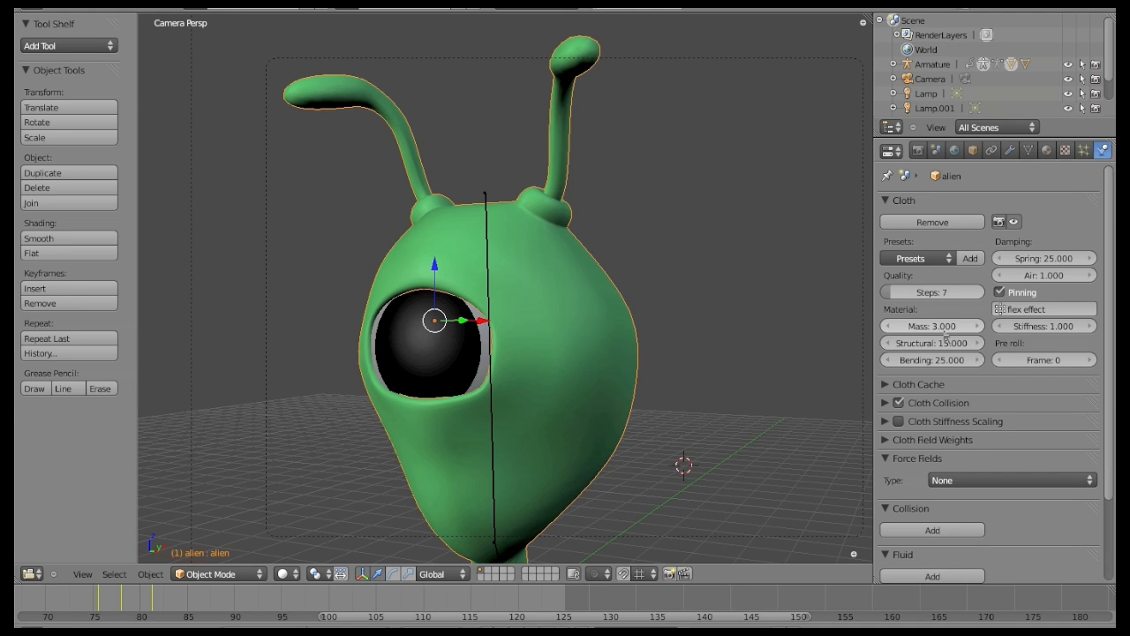
left_click(930, 326)
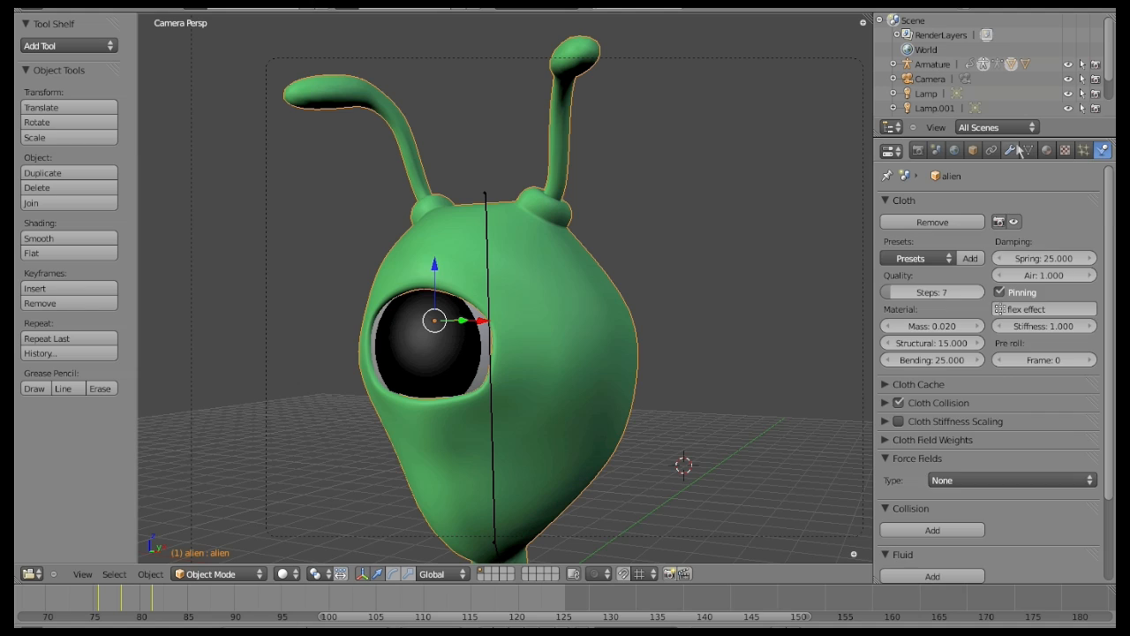
left_click(1010, 150)
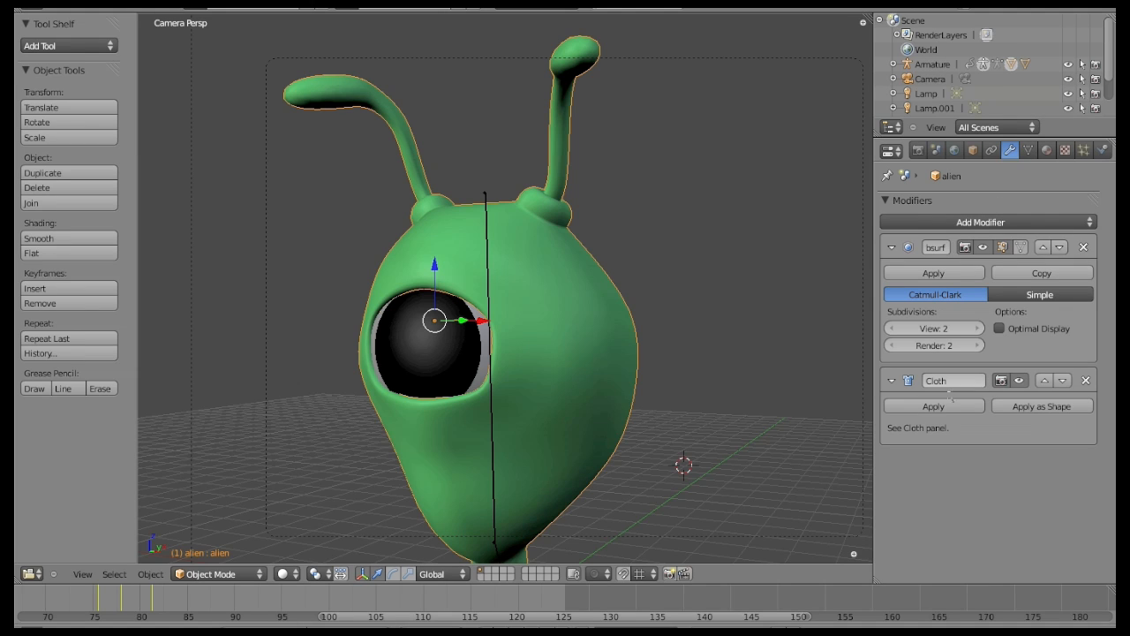